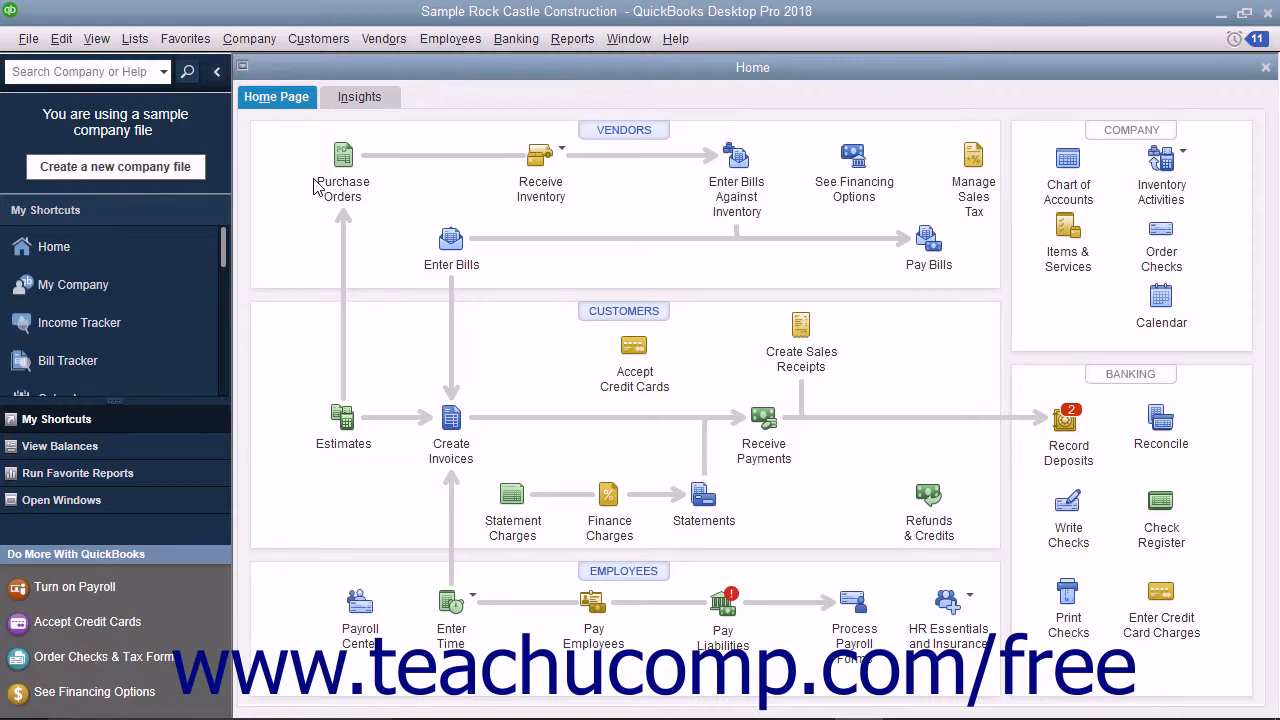
Bring up the Customize Icon Bar dialog from the View menu
click(96, 38)
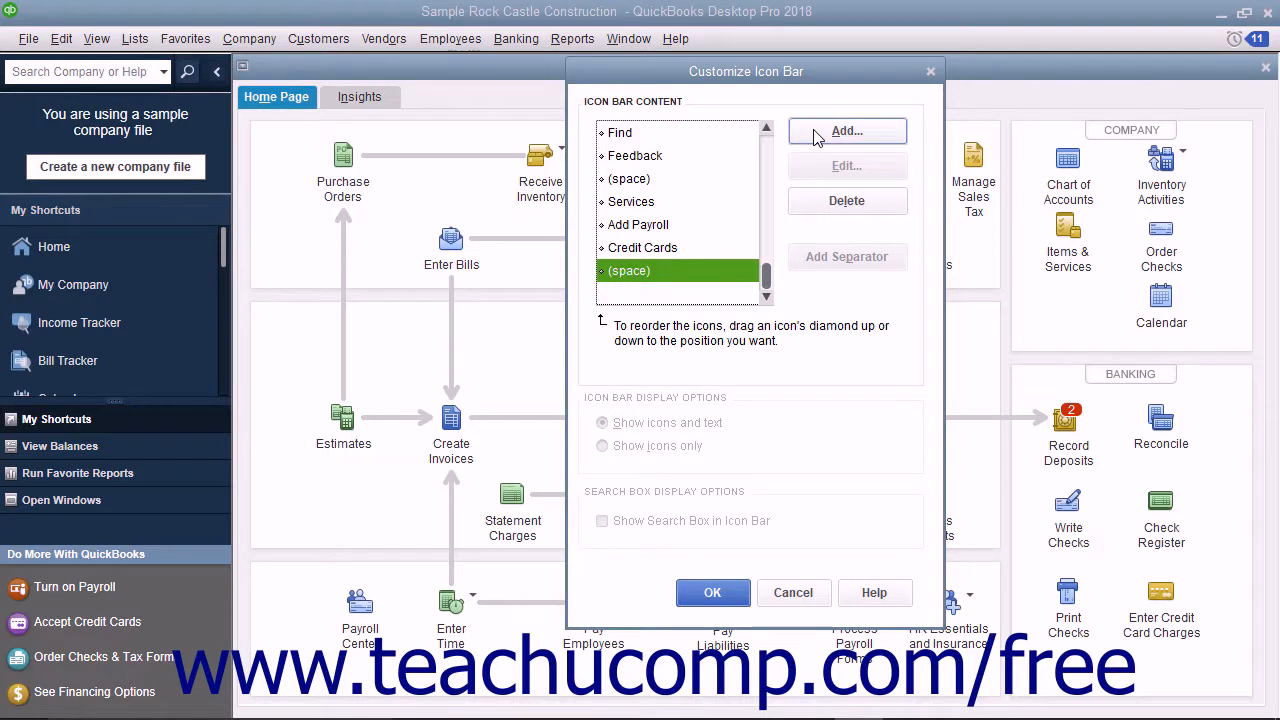
Start a new icon bar item for Print Purchase Orders labelled Print P.O.'s
click(846, 130)
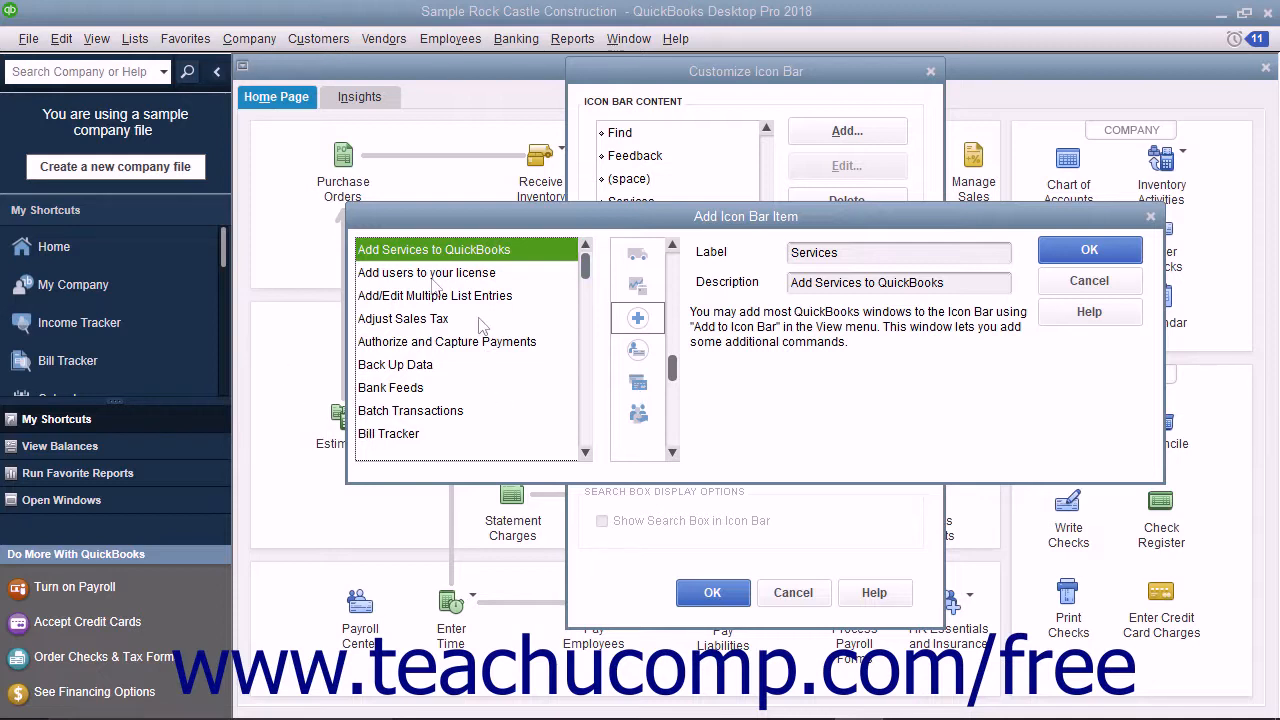
click(418, 296)
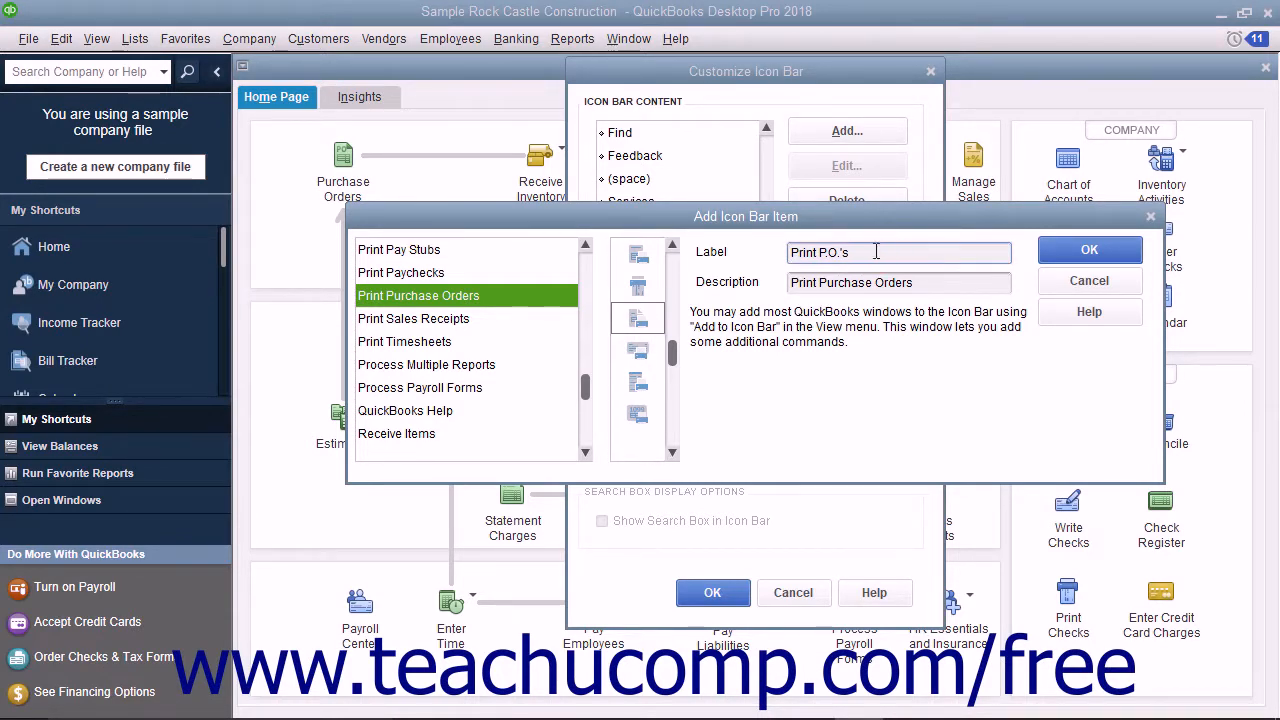
click(940, 282)
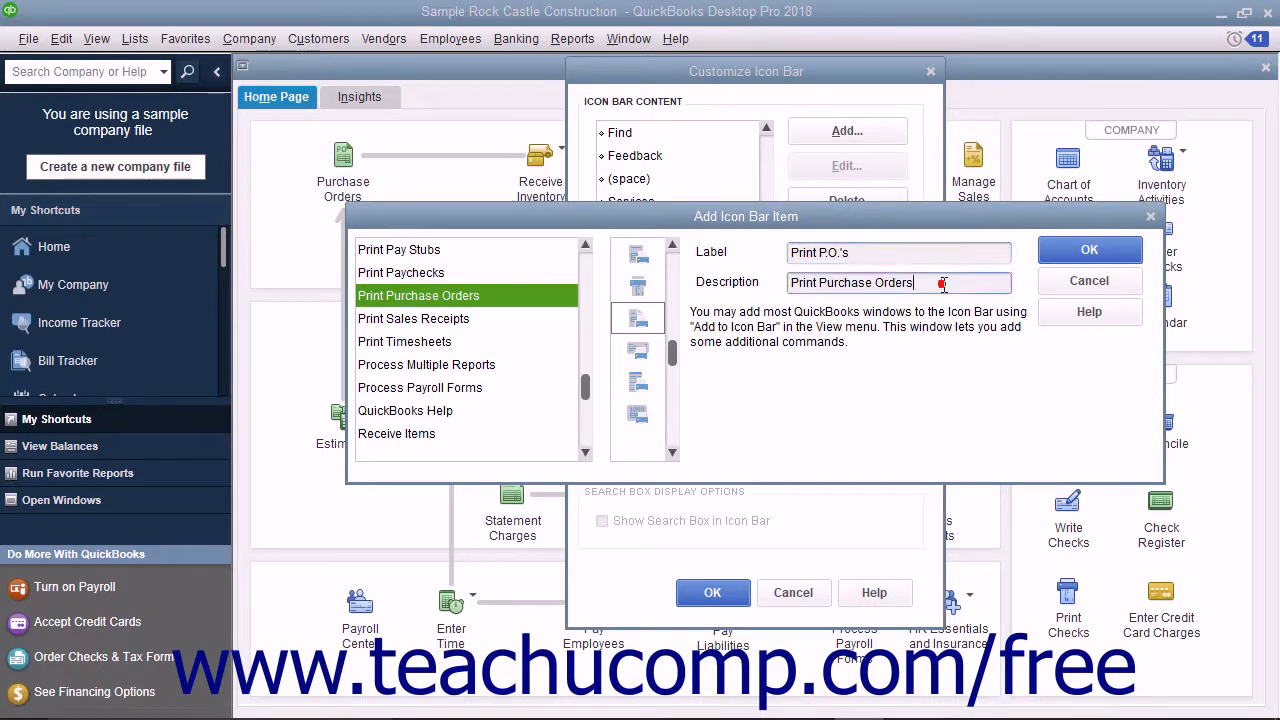
mouse_move(1088, 248)
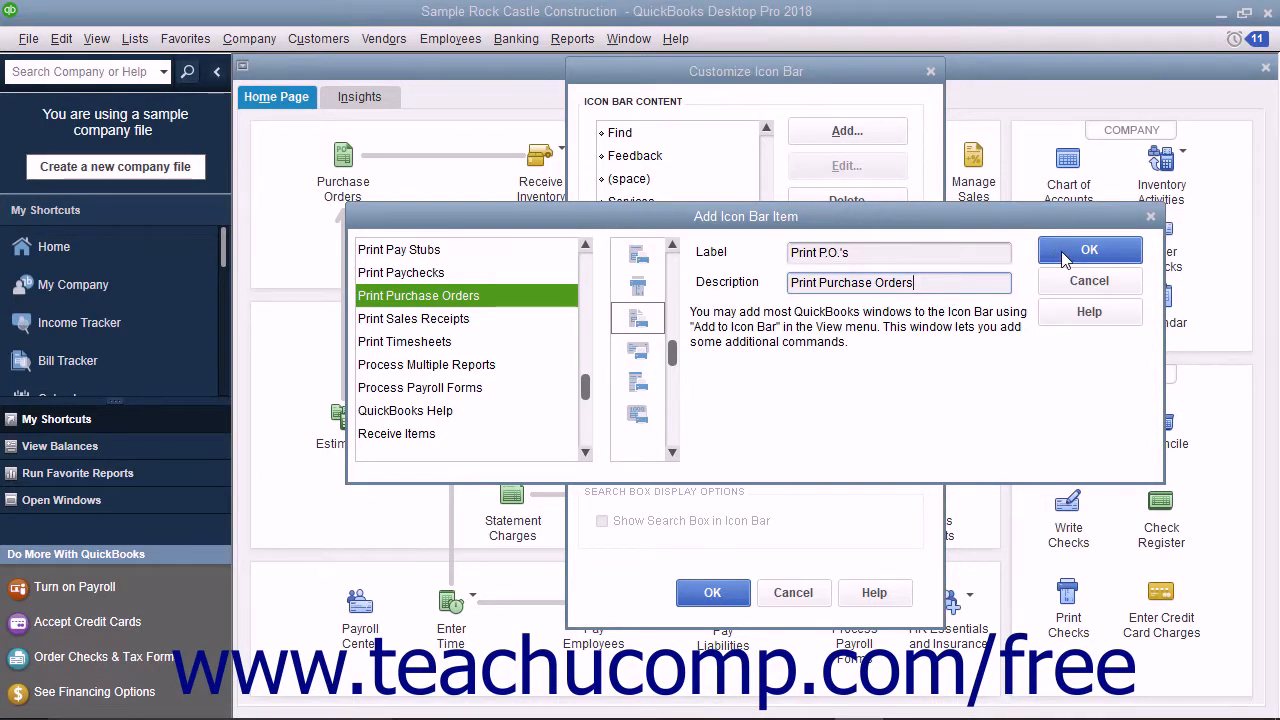
Save Print P.O.'s to the icon bar, test it, and cancel the print list
click(1088, 248)
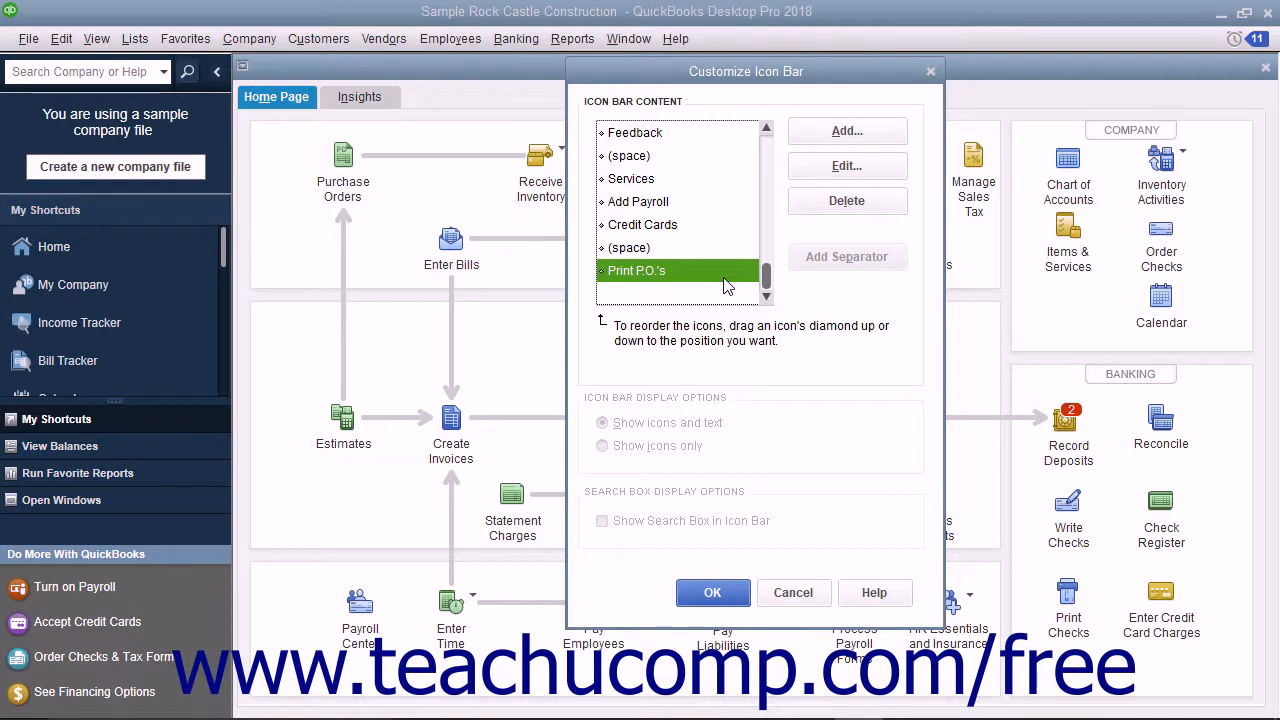
mouse_move(676, 528)
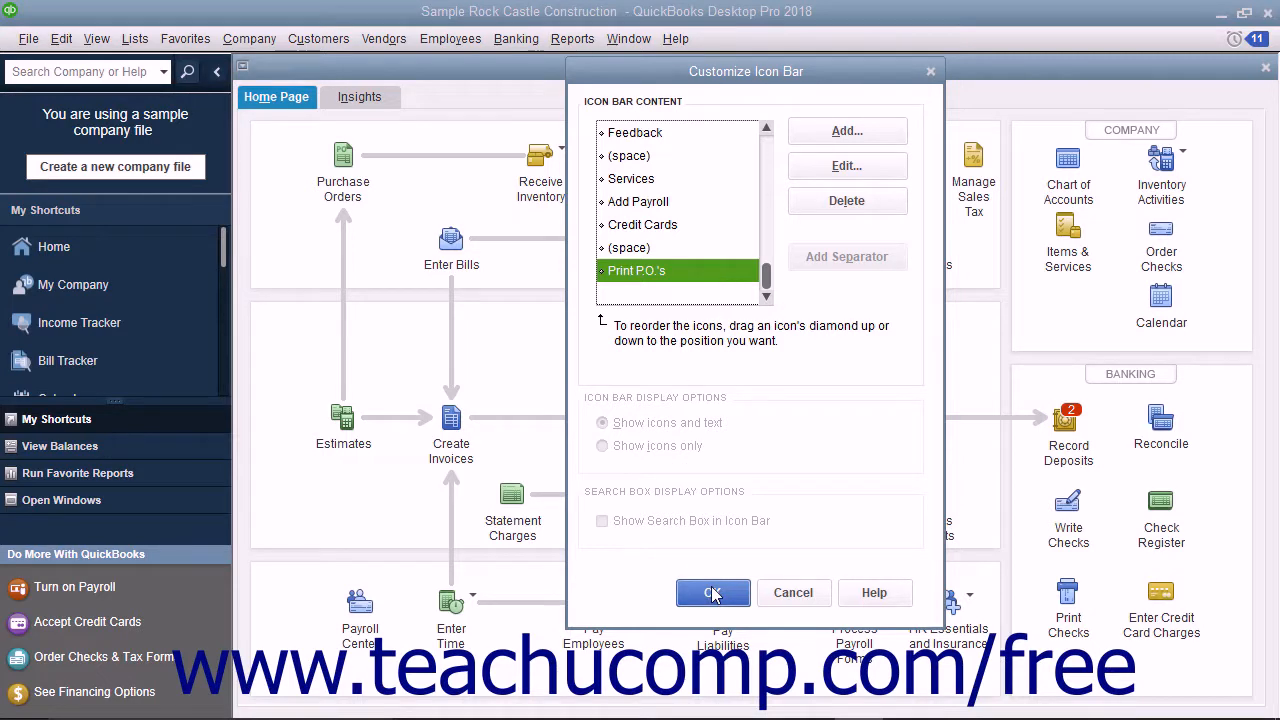
click(712, 592)
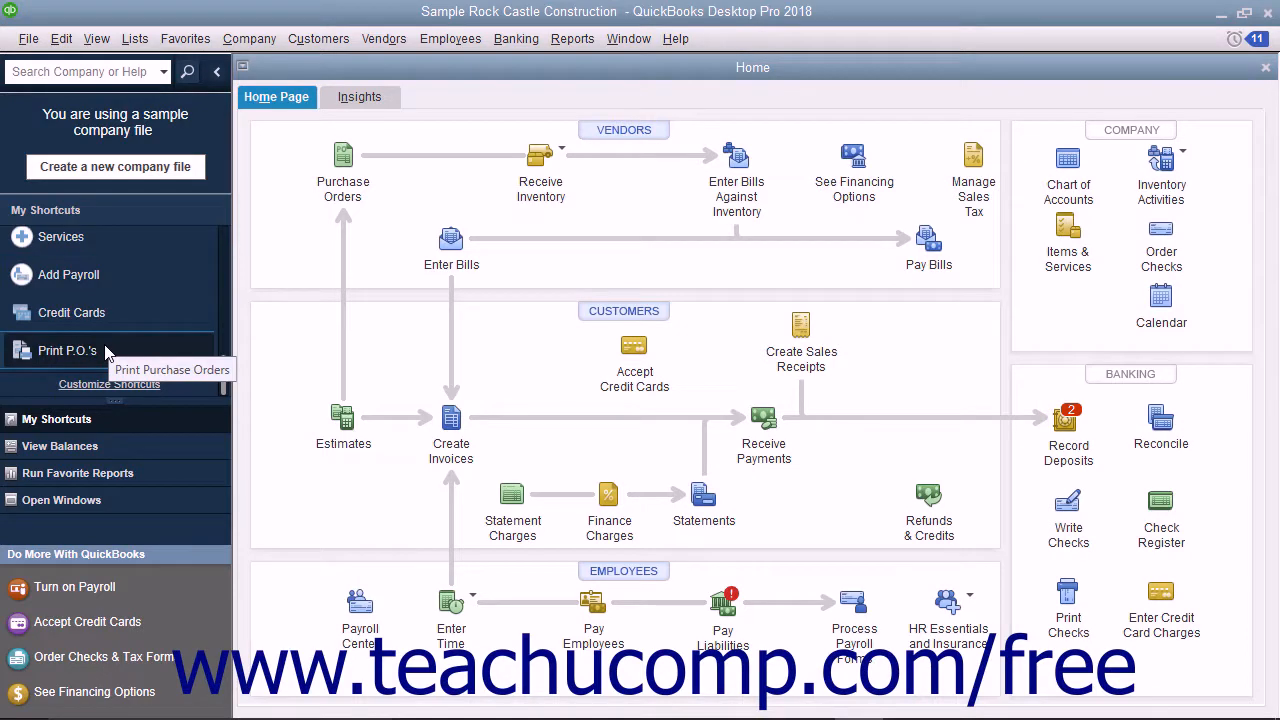
click(68, 350)
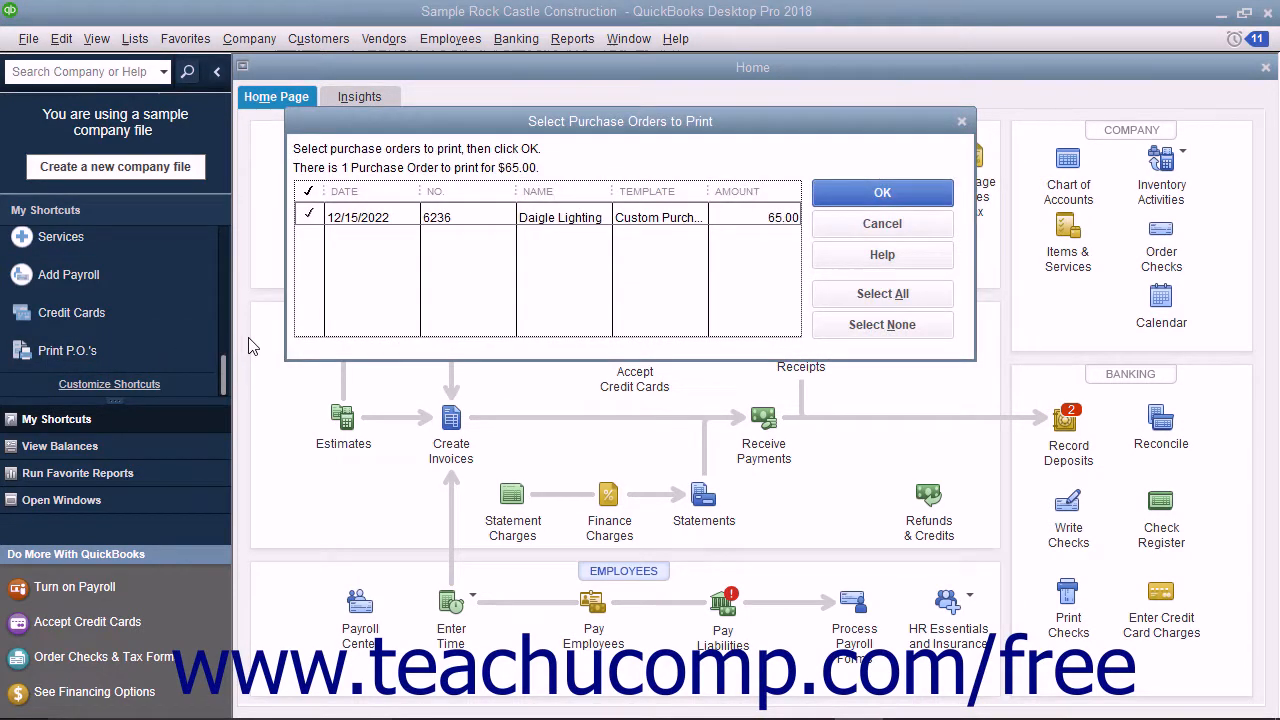
click(882, 224)
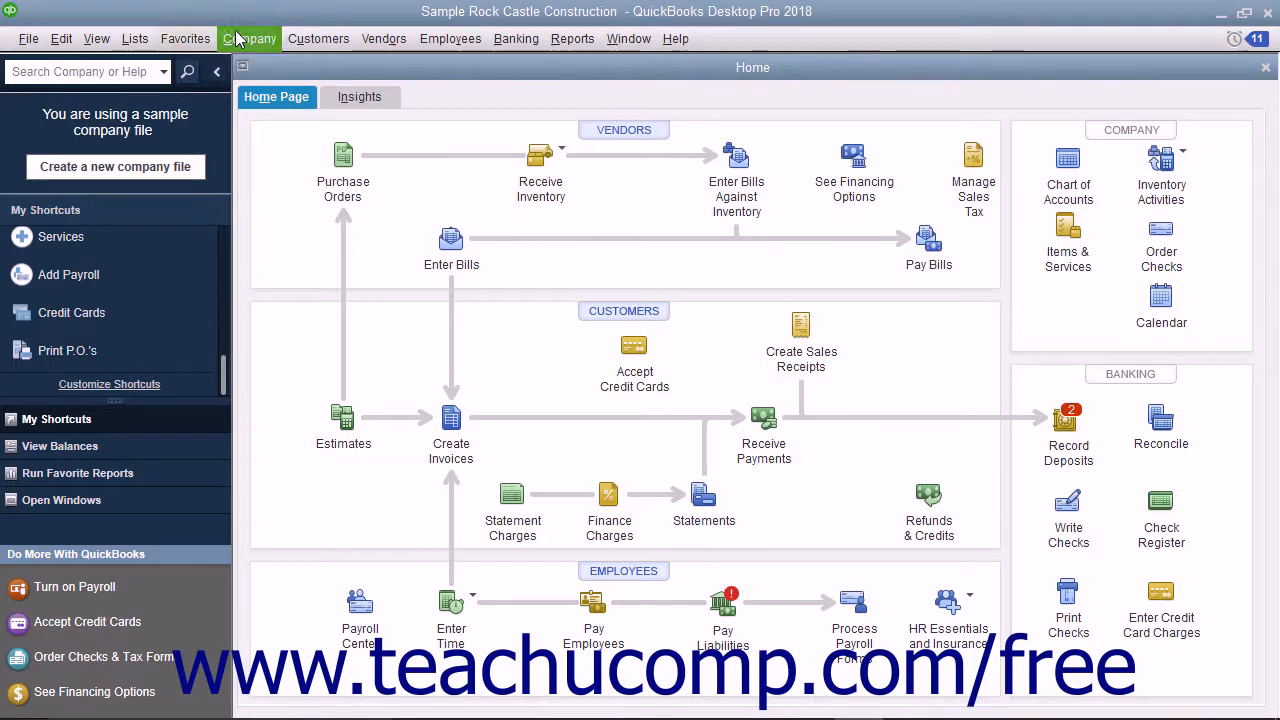
Delete the Print P.O.'s item in Customize Icon Bar and save the change
click(96, 38)
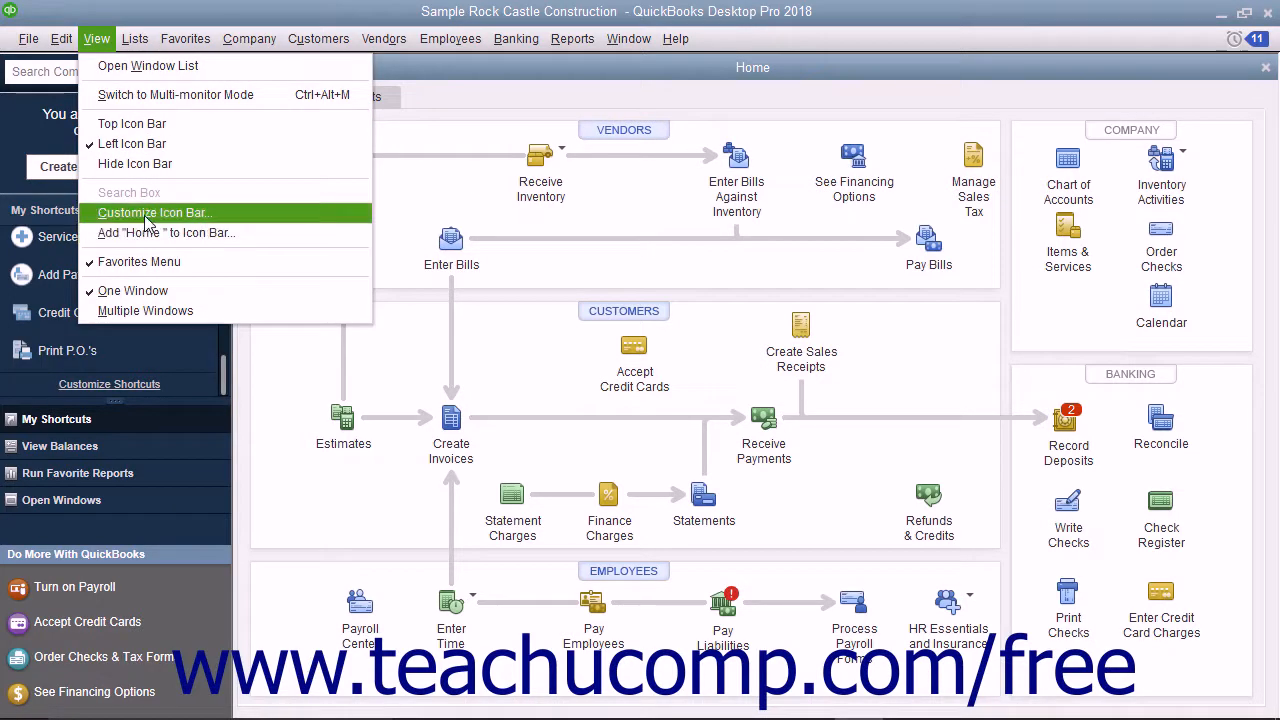
click(152, 212)
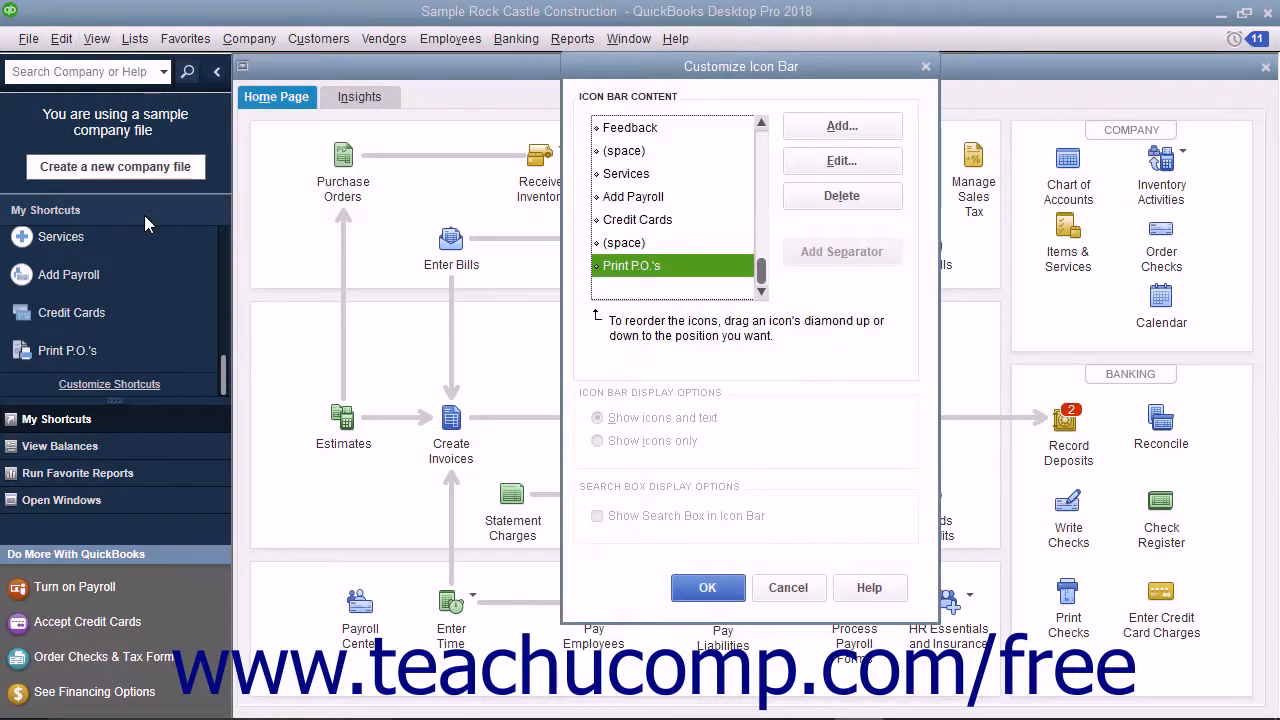
mouse_move(630, 320)
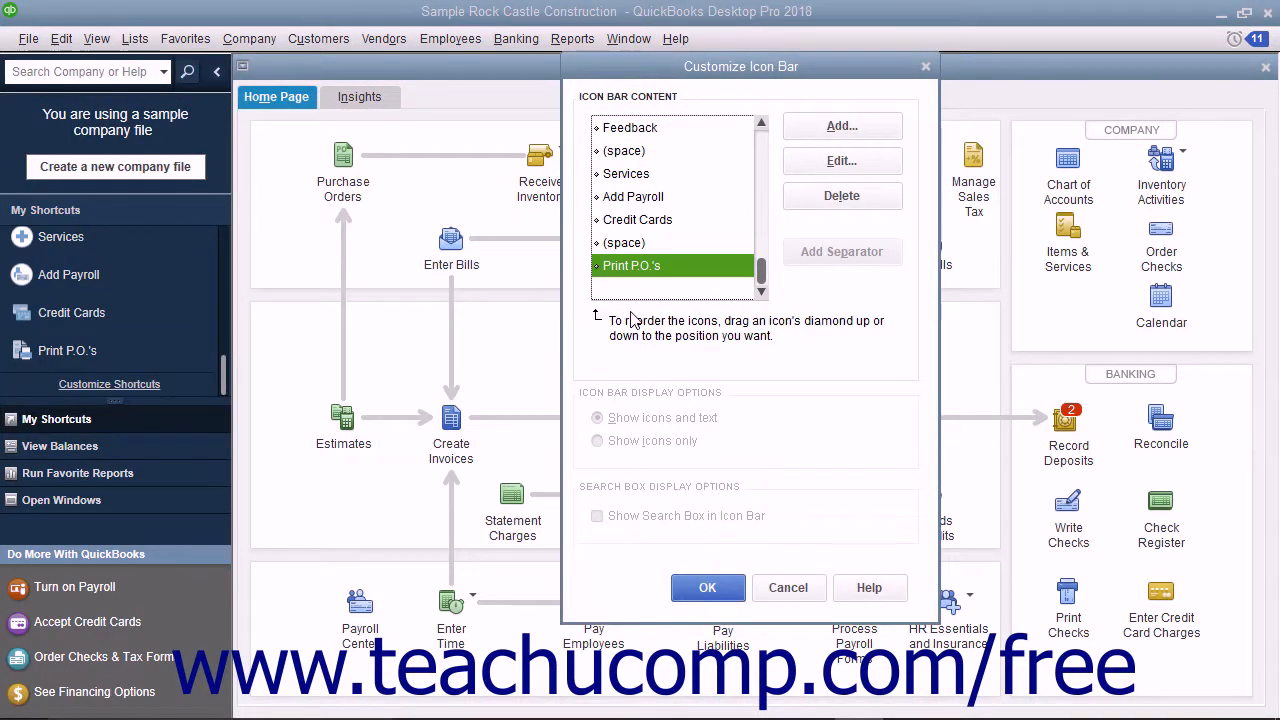
mouse_move(660, 288)
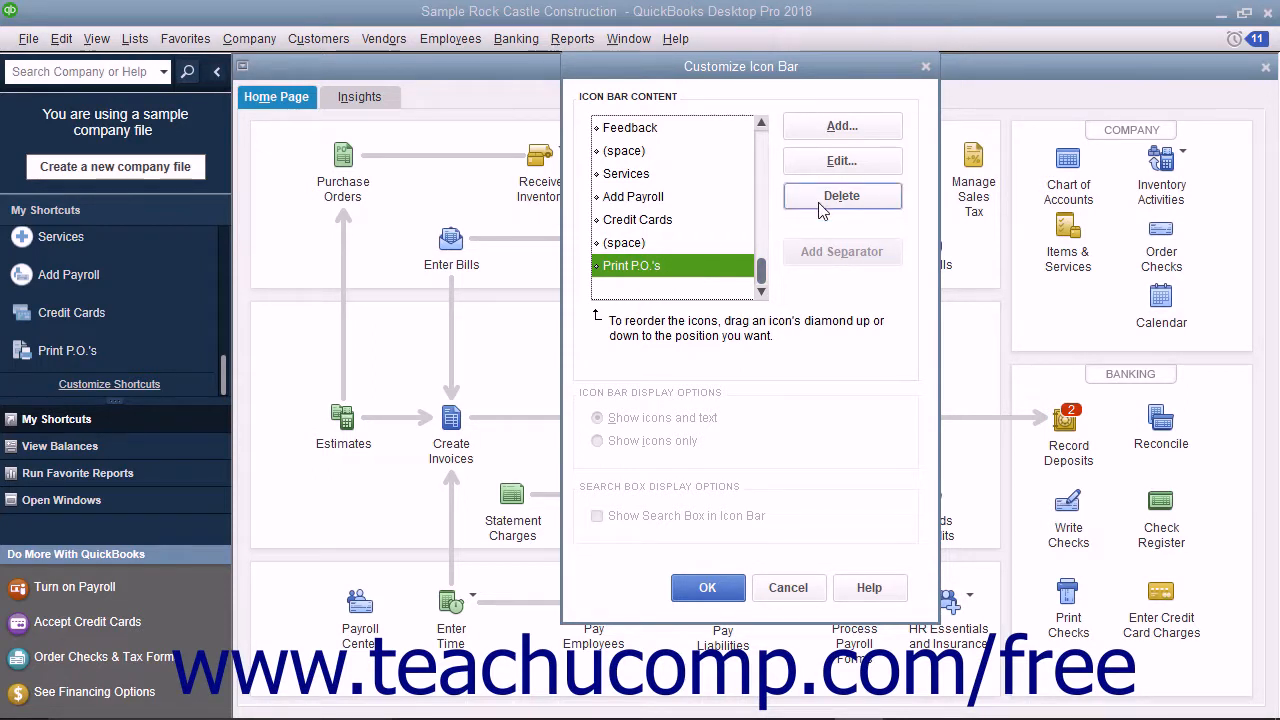
click(840, 196)
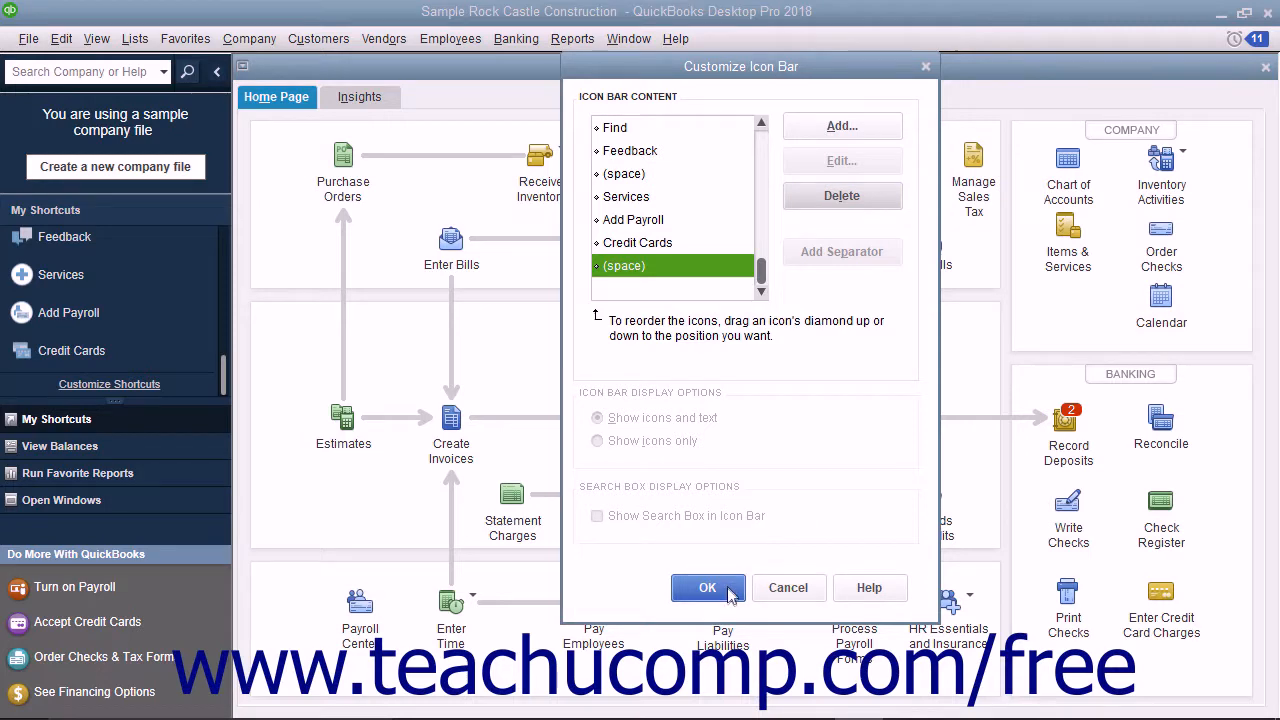
click(708, 588)
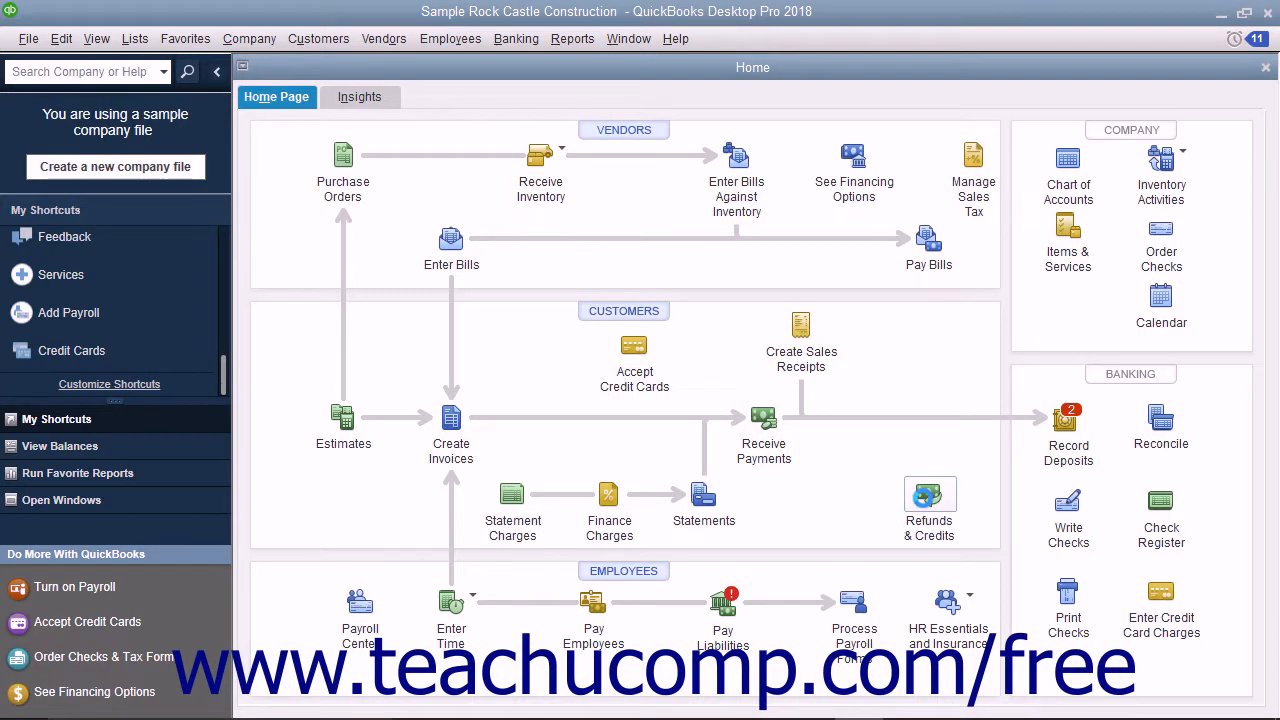
Bring up Create Credit Memos/Refunds and start adding that window to the icon bar
click(96, 38)
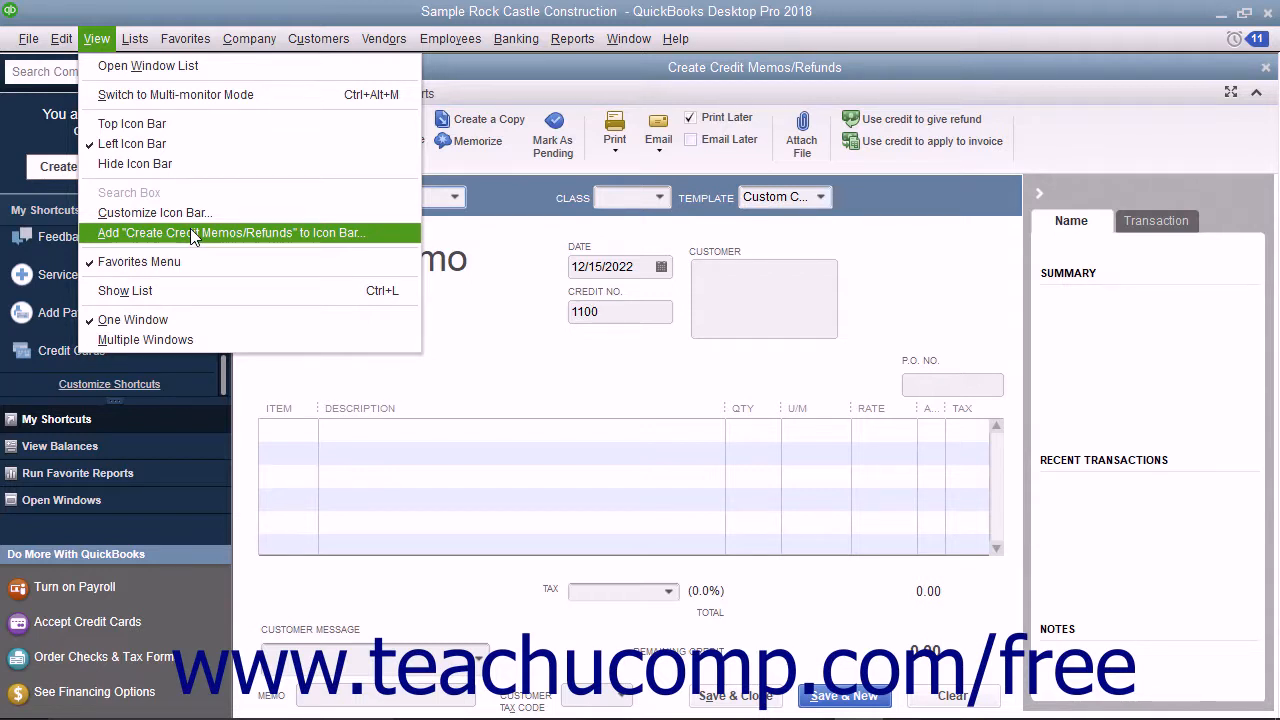
click(230, 232)
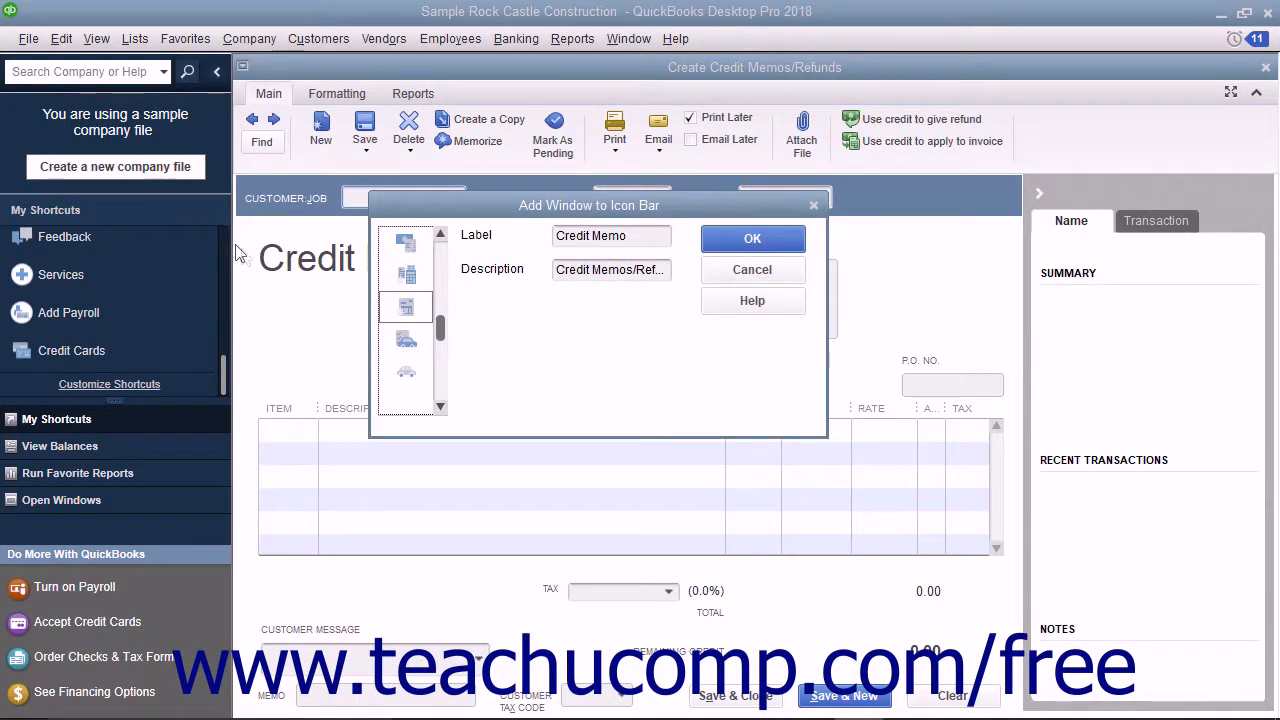
Confirm the Add Window to Icon Bar dialog so Credit Memo joins the icon bar
click(612, 236)
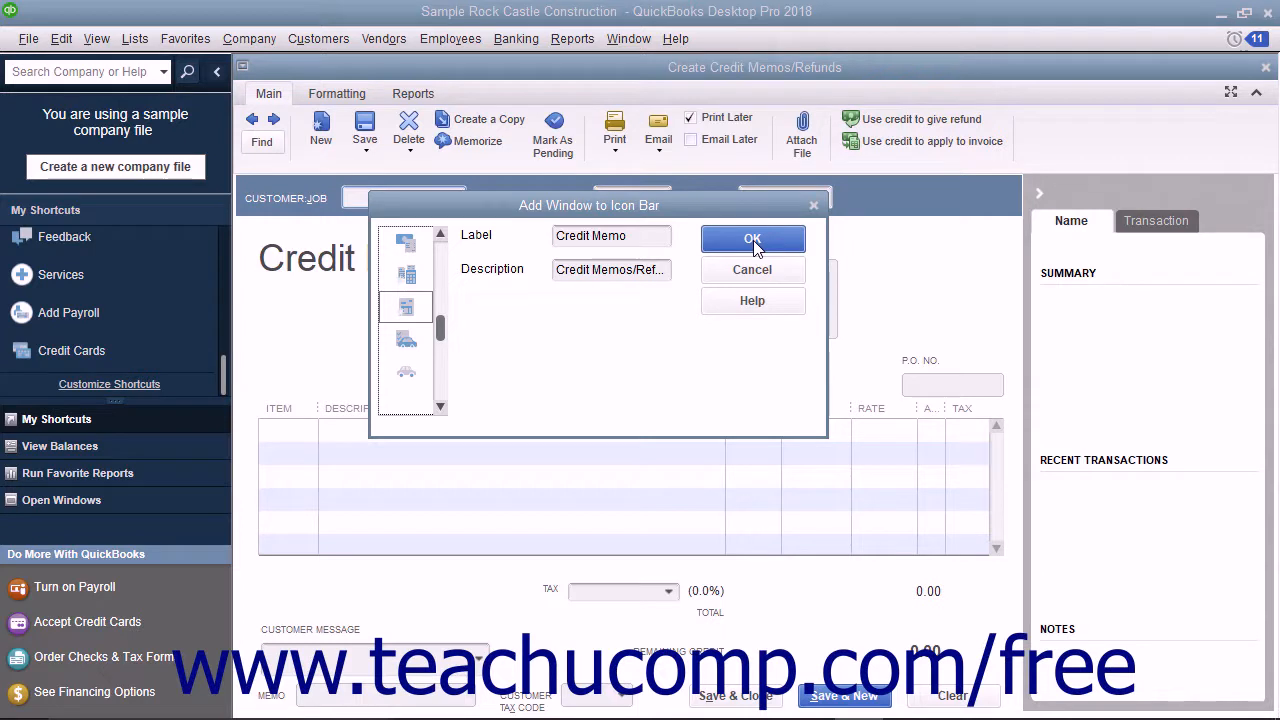
click(752, 238)
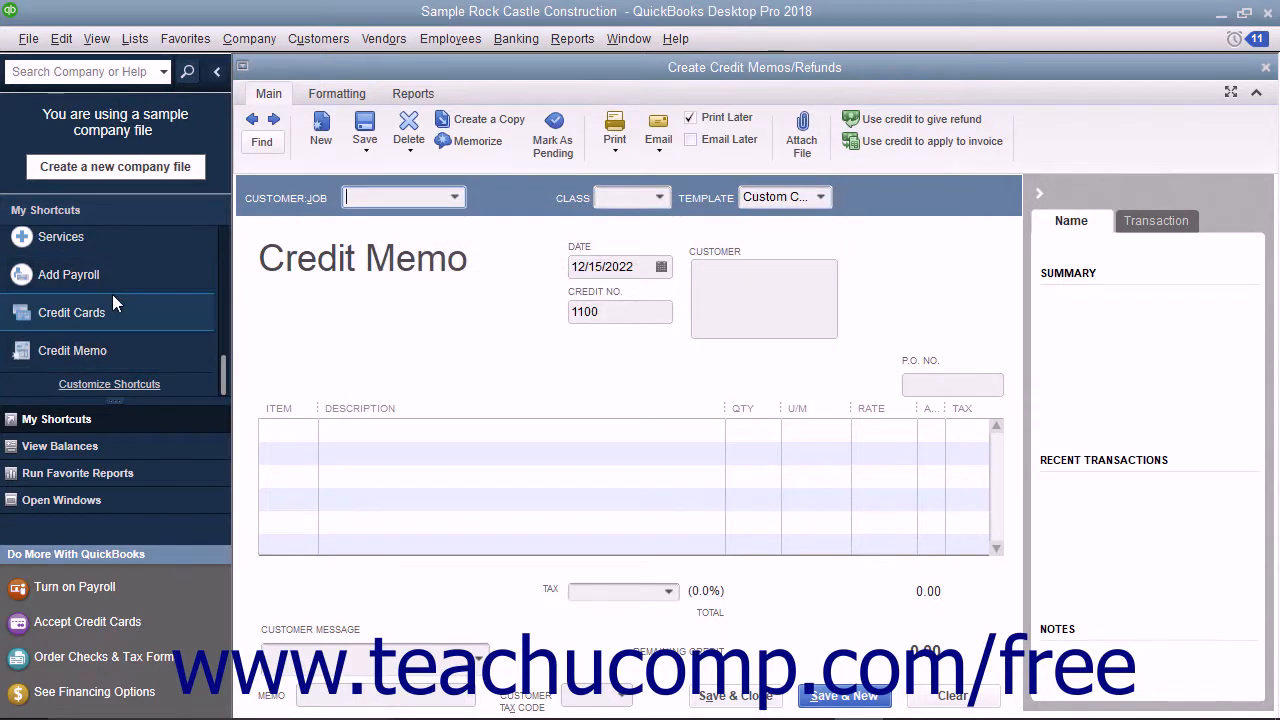
mouse_move(72, 350)
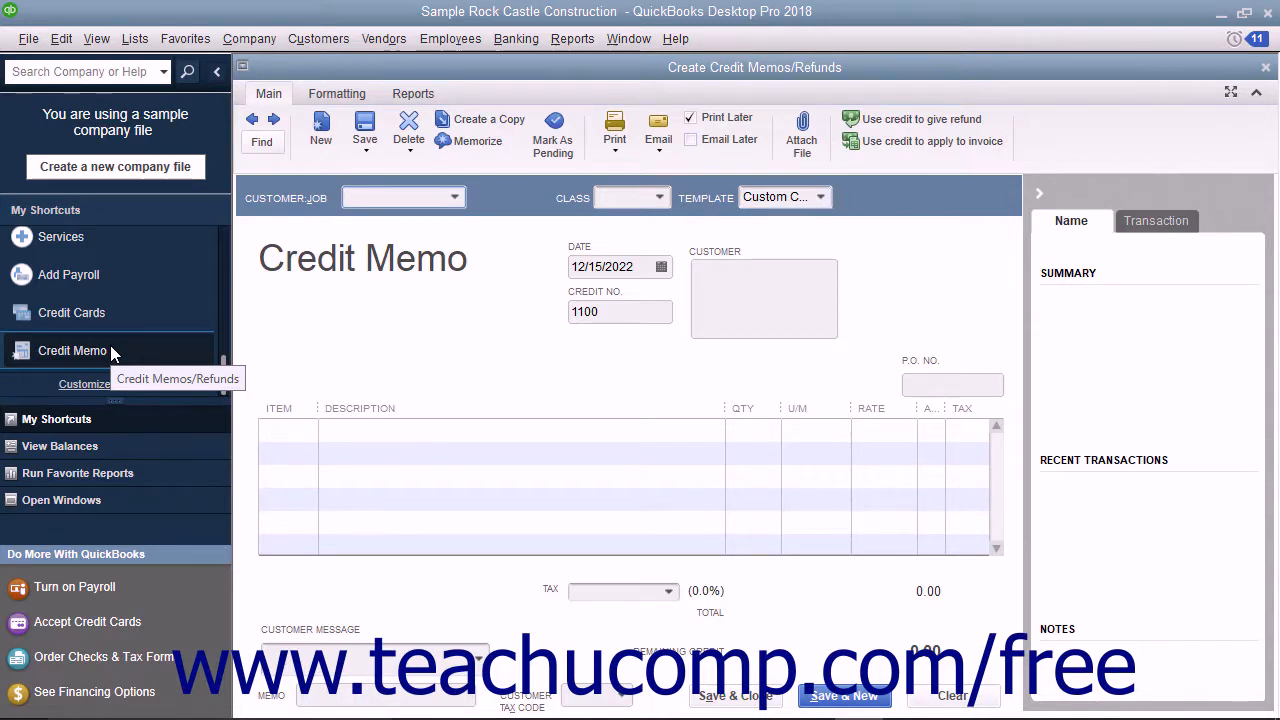
mouse_move(968, 238)
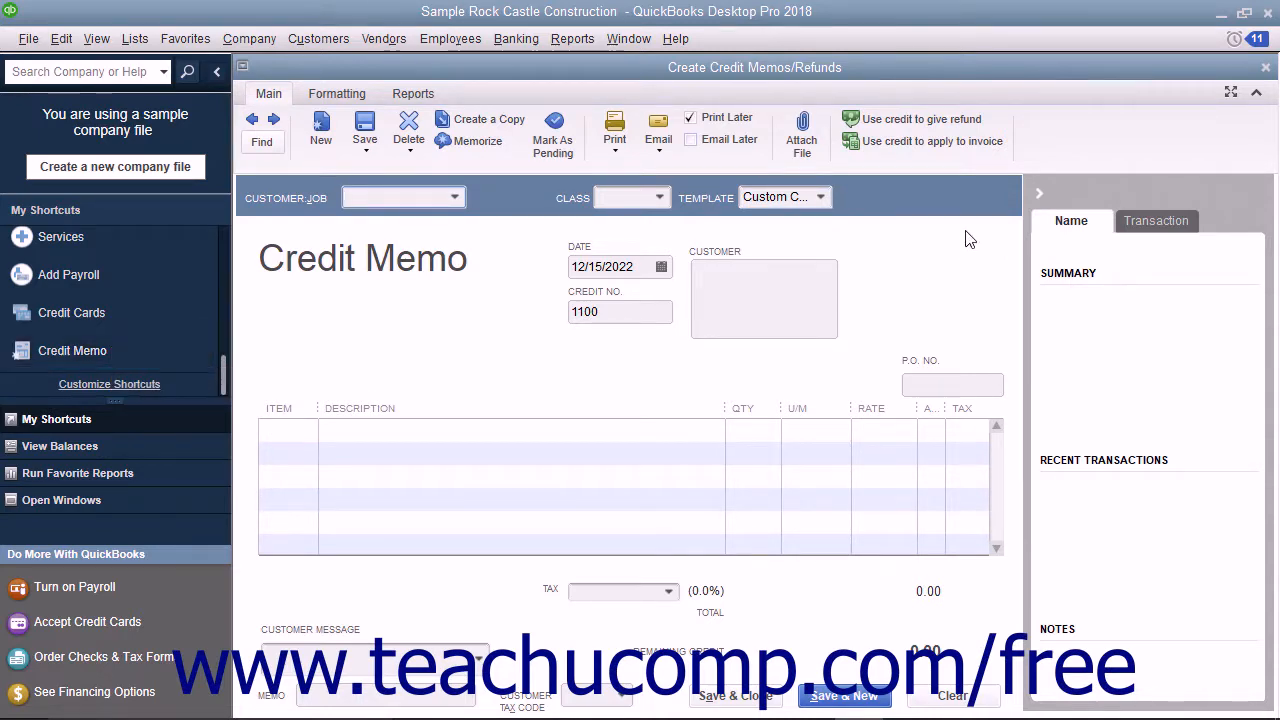